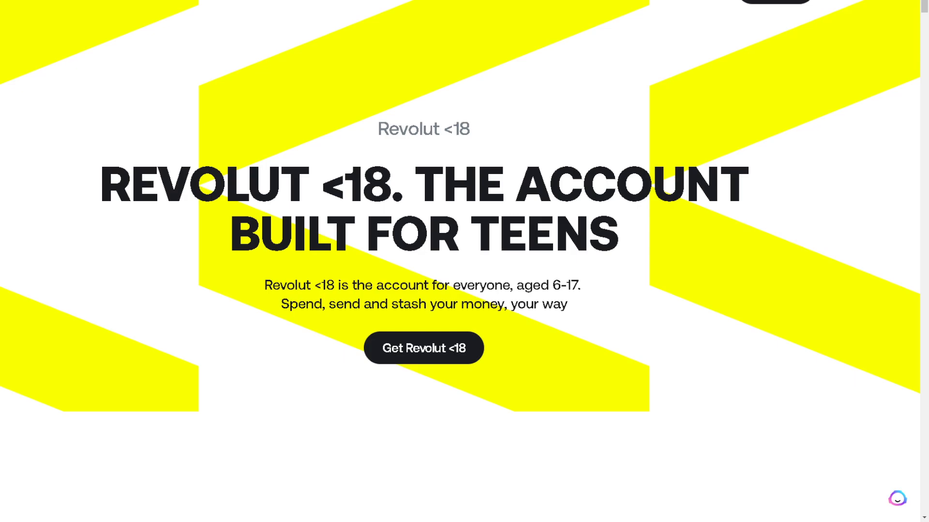
pyautogui.moveTo(467, 268)
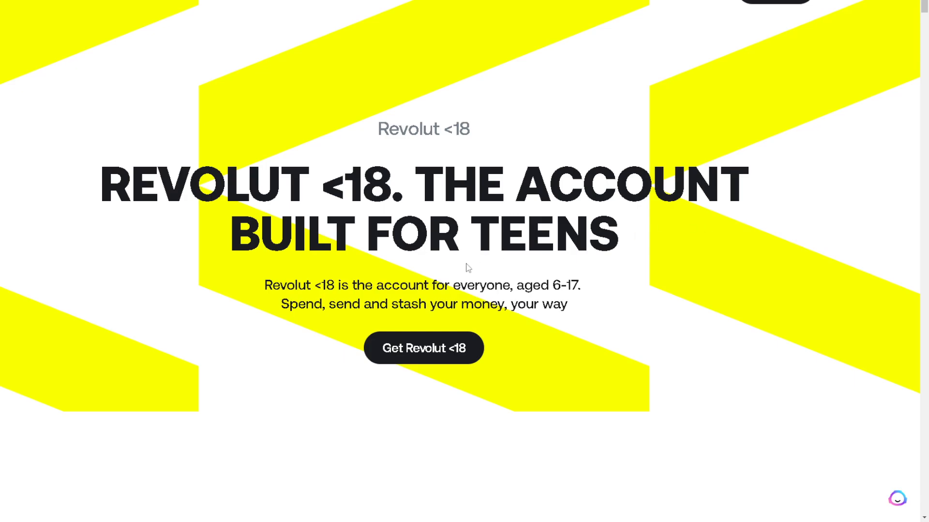
pyautogui.scroll(-3)
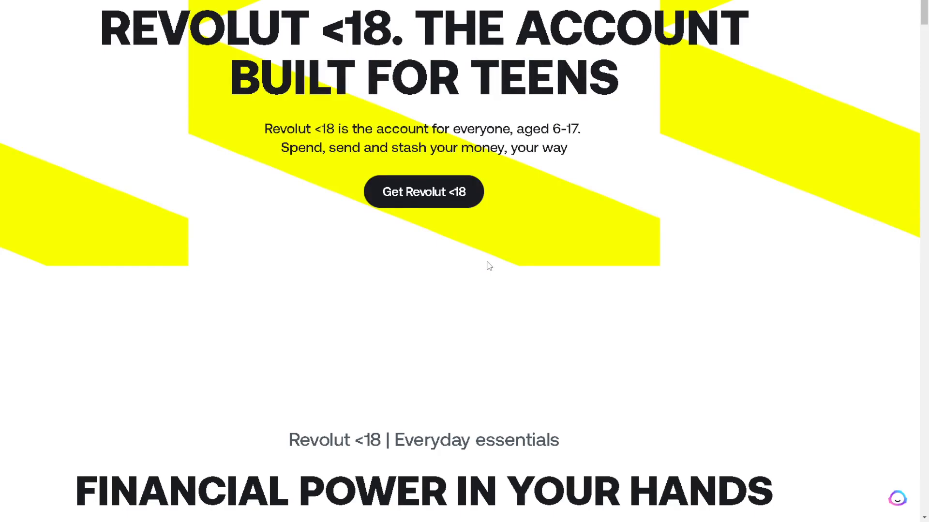
pyautogui.moveTo(458, 284)
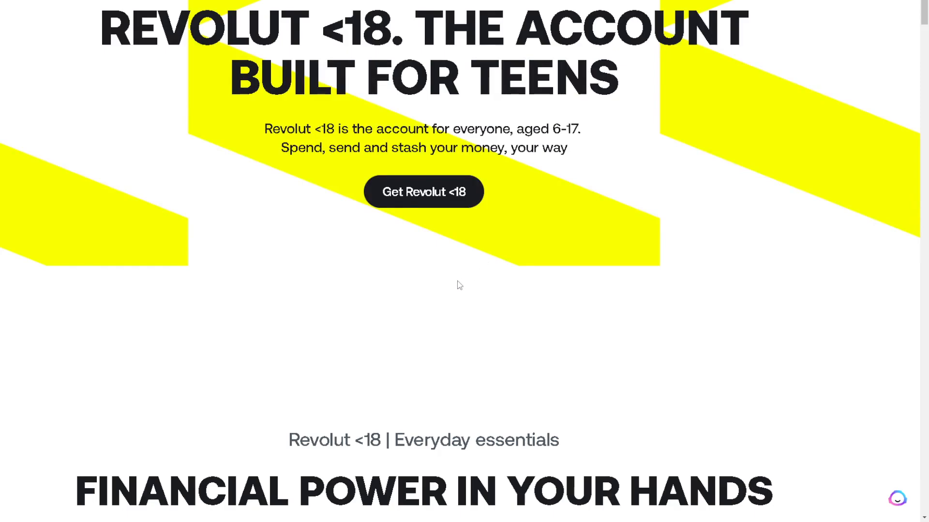
pyautogui.scroll(-3)
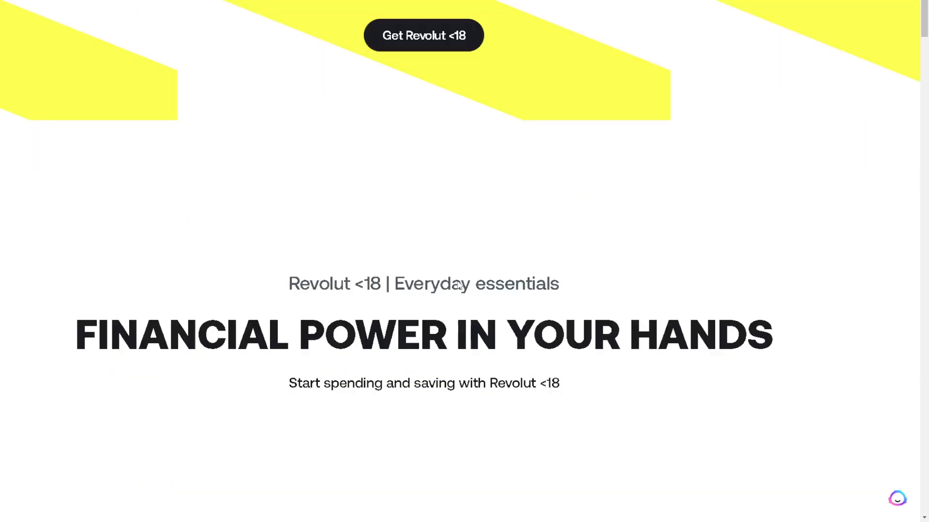
pyautogui.scroll(-3)
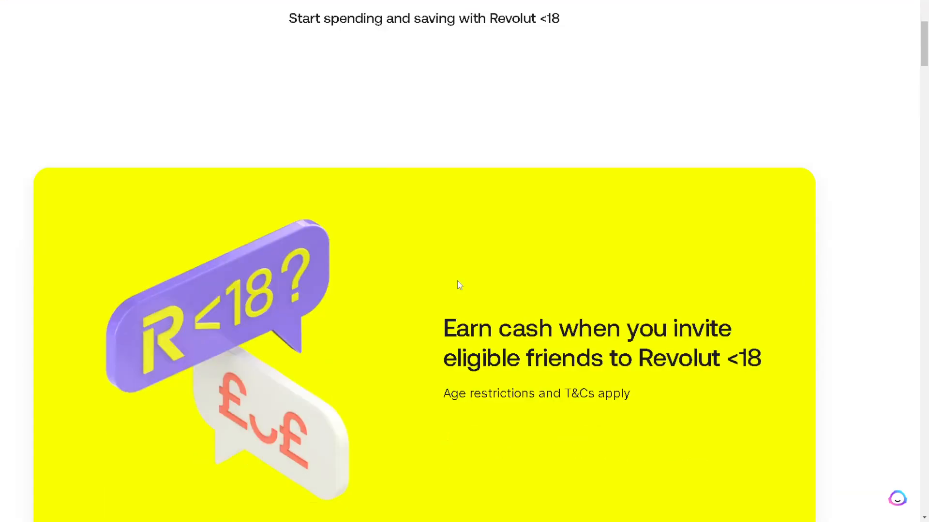
pyautogui.scroll(-3)
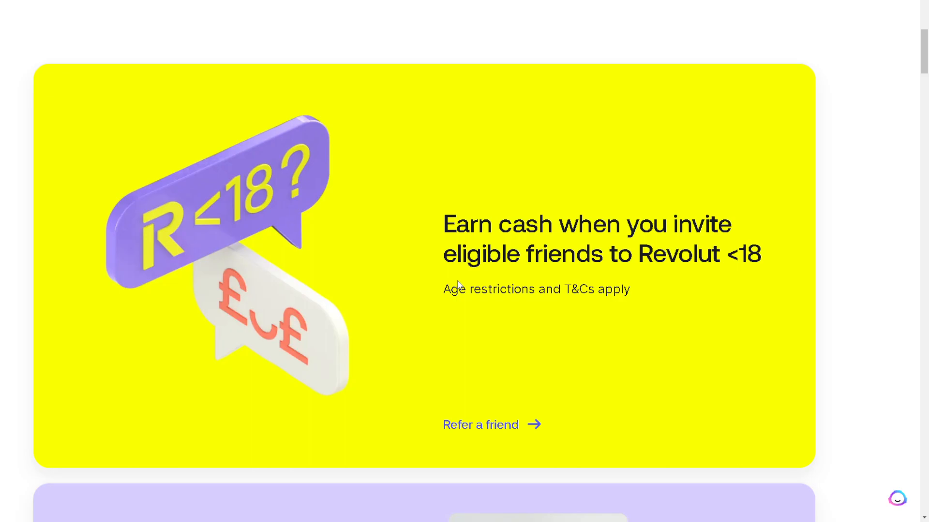
pyautogui.scroll(-3)
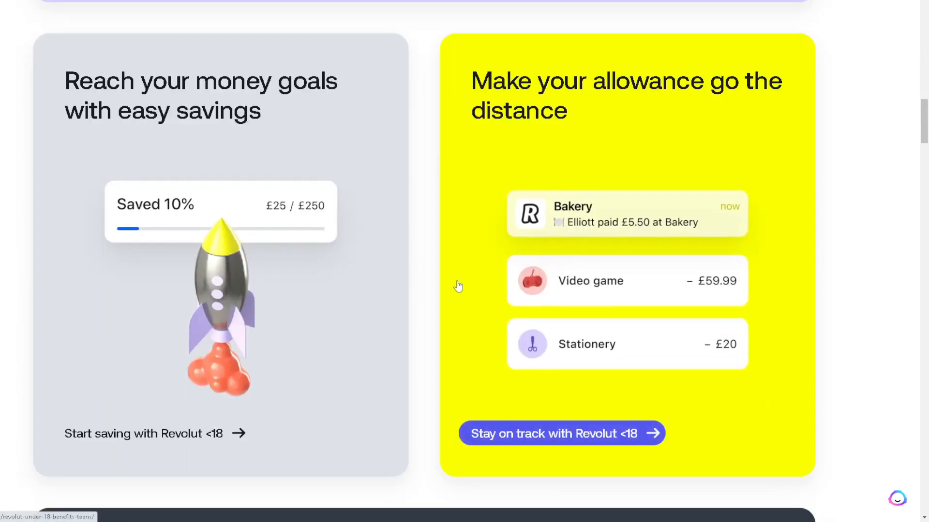
pyautogui.scroll(-3)
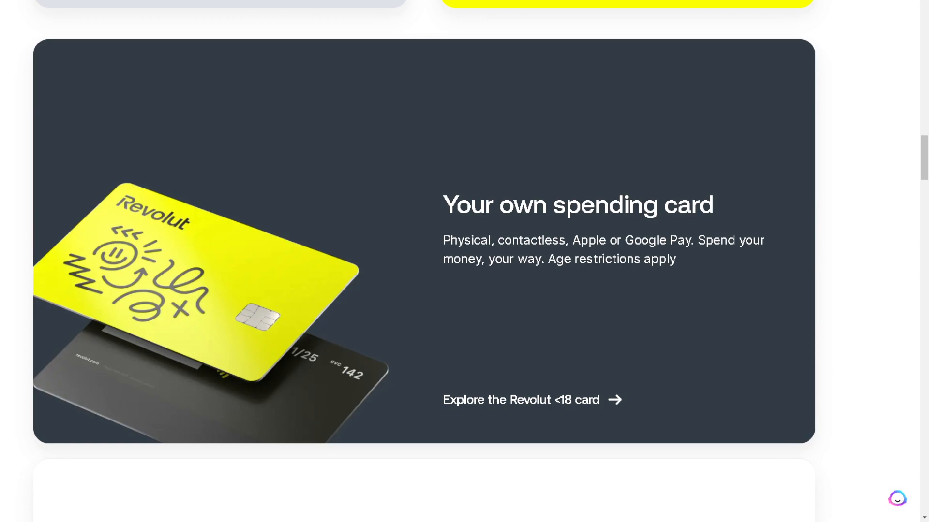
pyautogui.moveTo(520, 399)
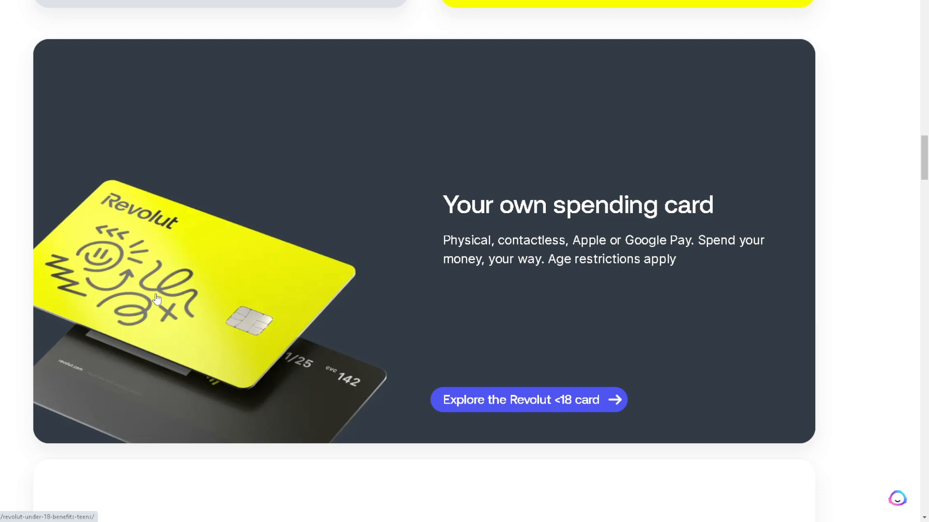
pyautogui.moveTo(271, 279)
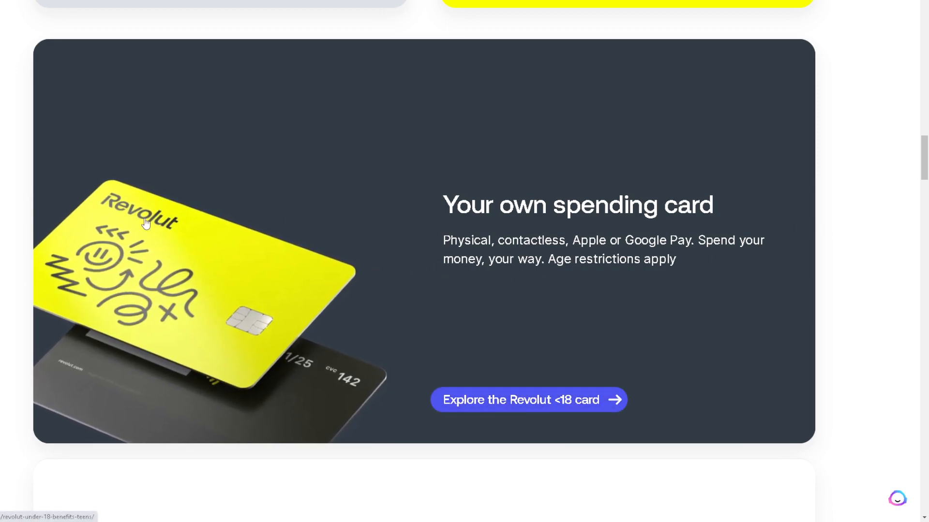
pyautogui.moveTo(105, 226)
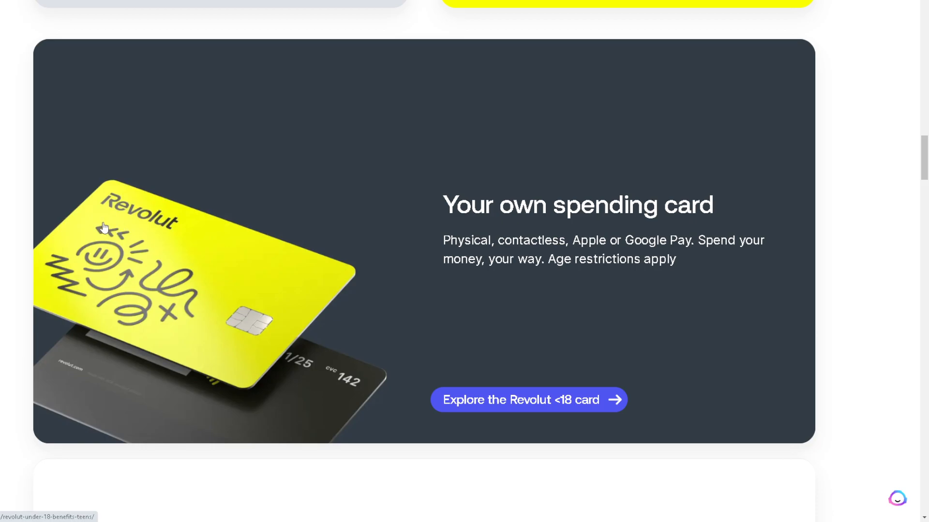
pyautogui.scroll(-3)
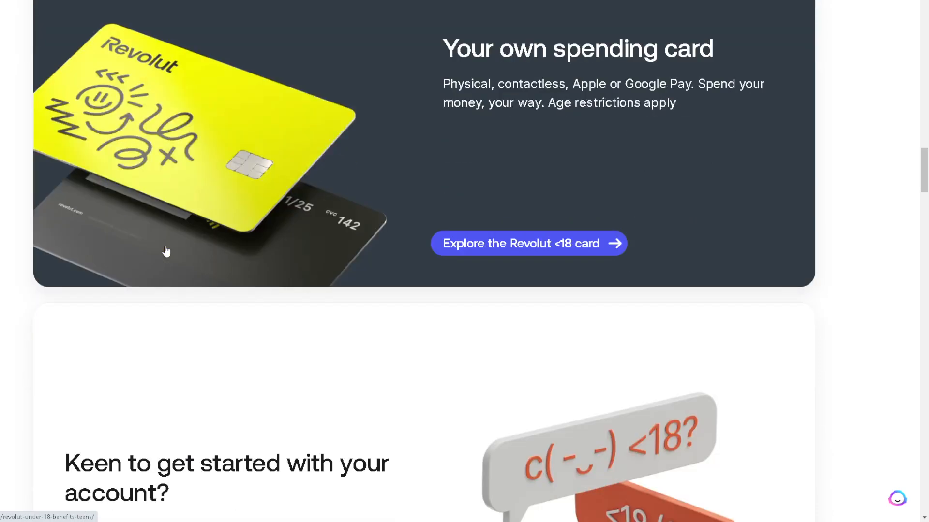
pyautogui.scroll(-3)
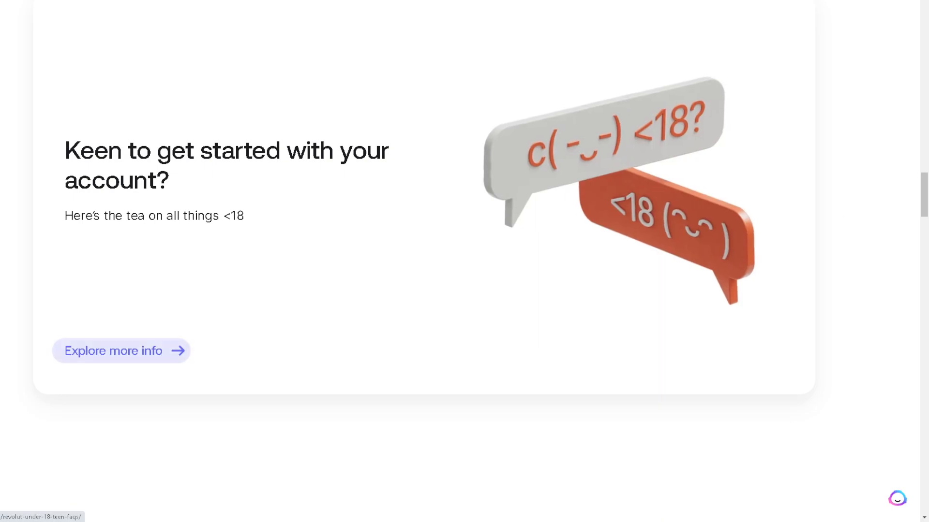
pyautogui.scroll(-3)
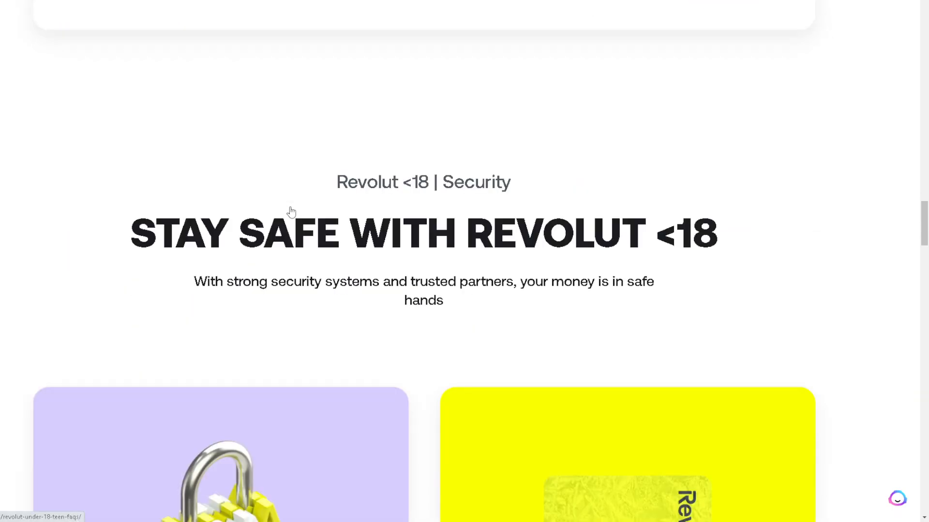
pyautogui.scroll(-3)
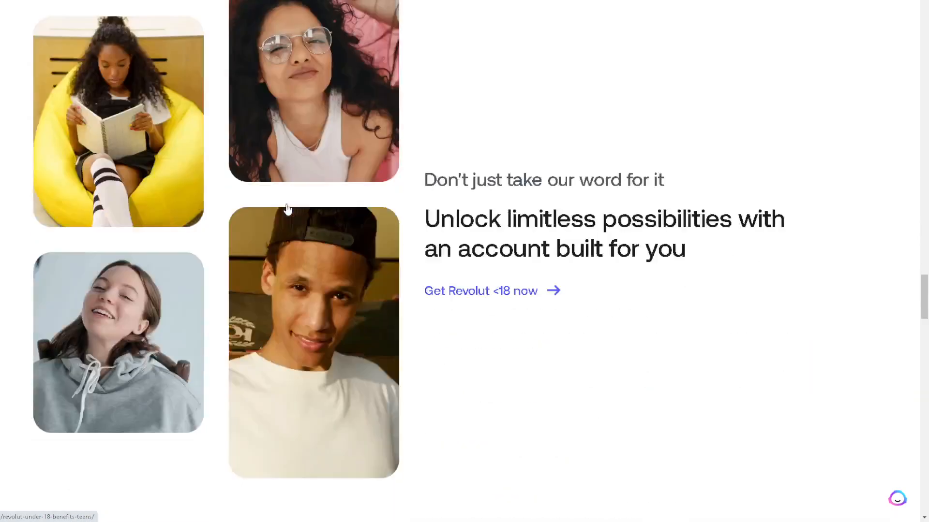
pyautogui.scroll(-3)
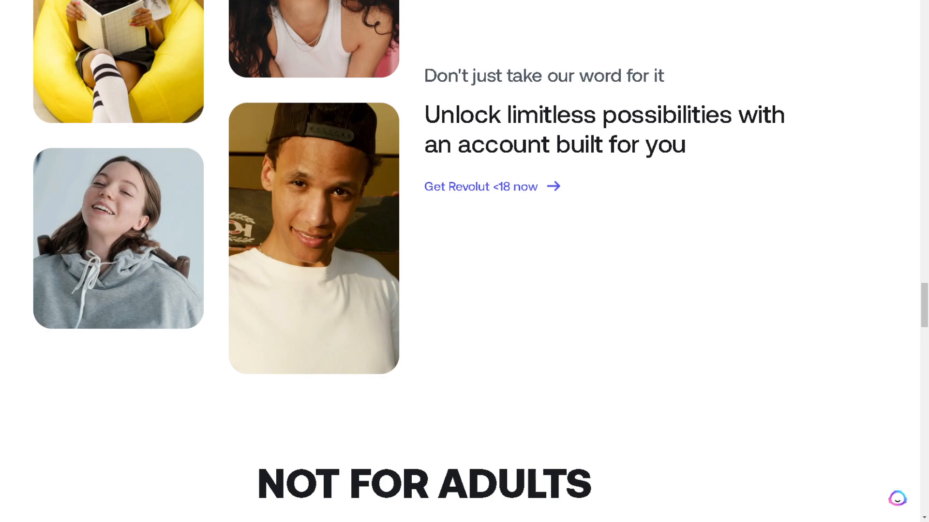
pyautogui.scroll(3)
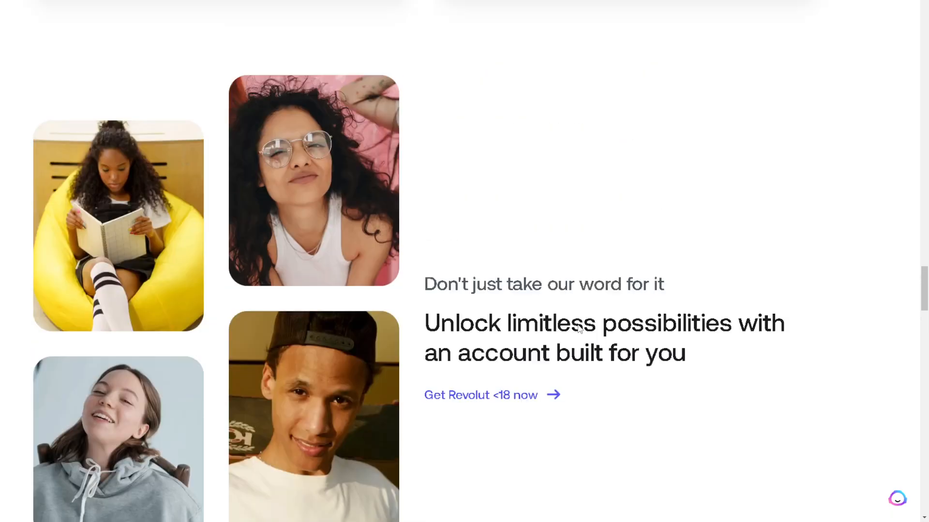
pyautogui.scroll(-3)
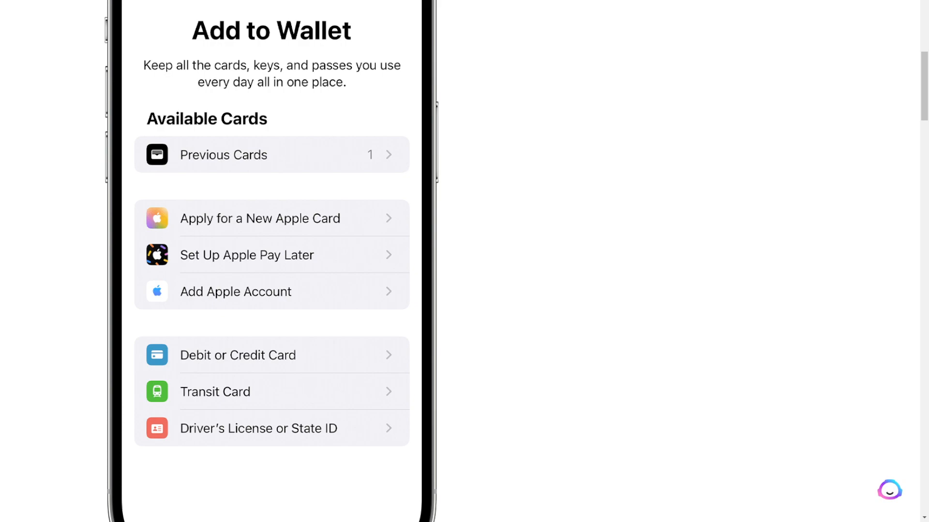
pyautogui.moveTo(117, 318)
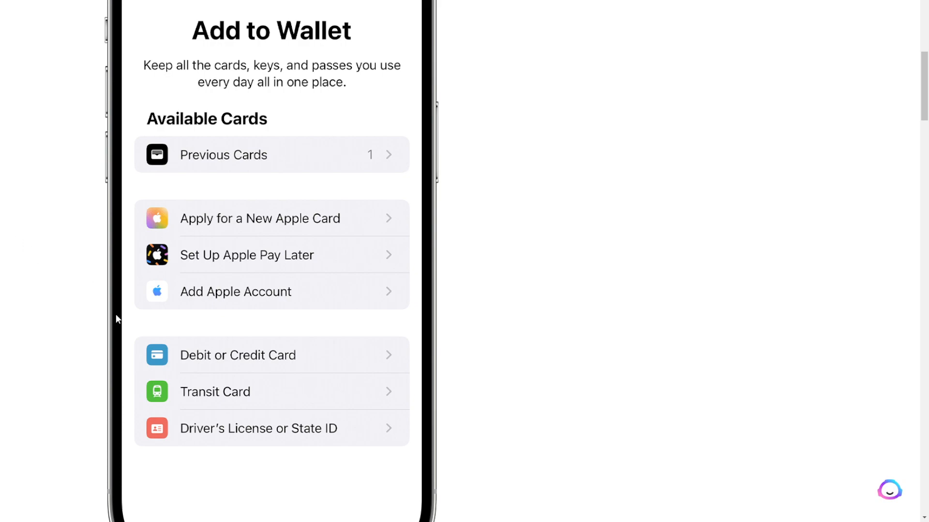
pyautogui.moveTo(223, 362)
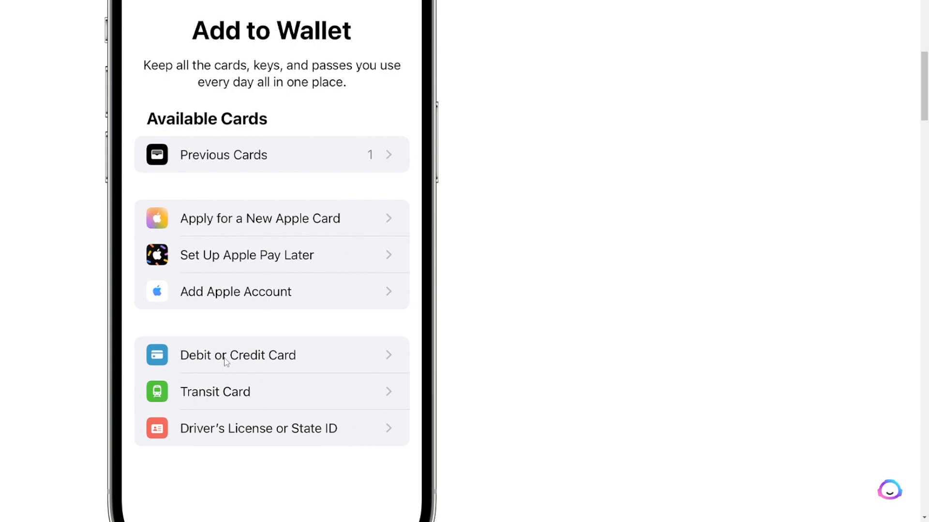
pyautogui.moveTo(742, 282)
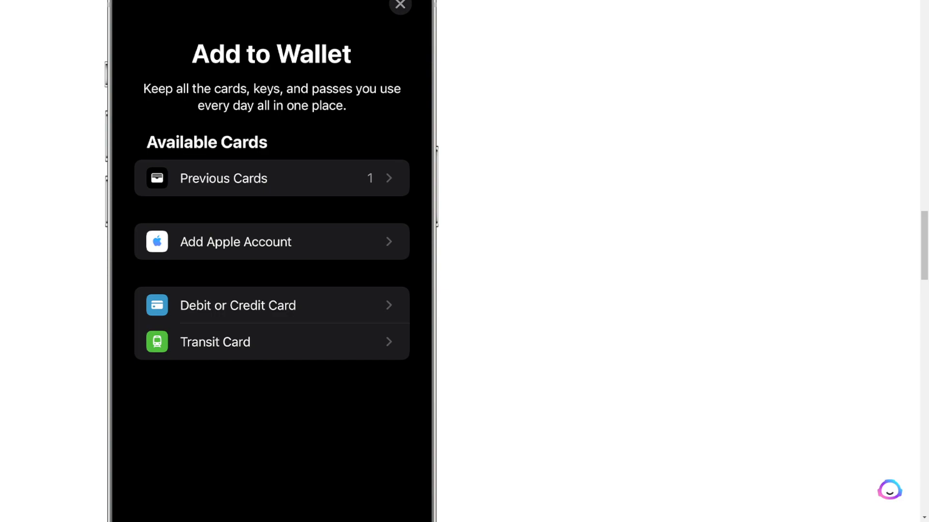
pyautogui.moveTo(332, 198)
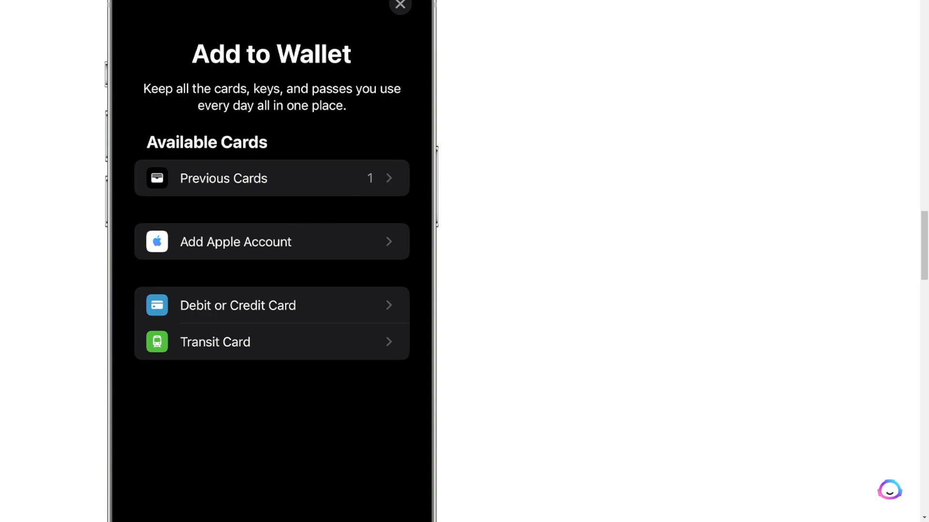
pyautogui.moveTo(308, 243)
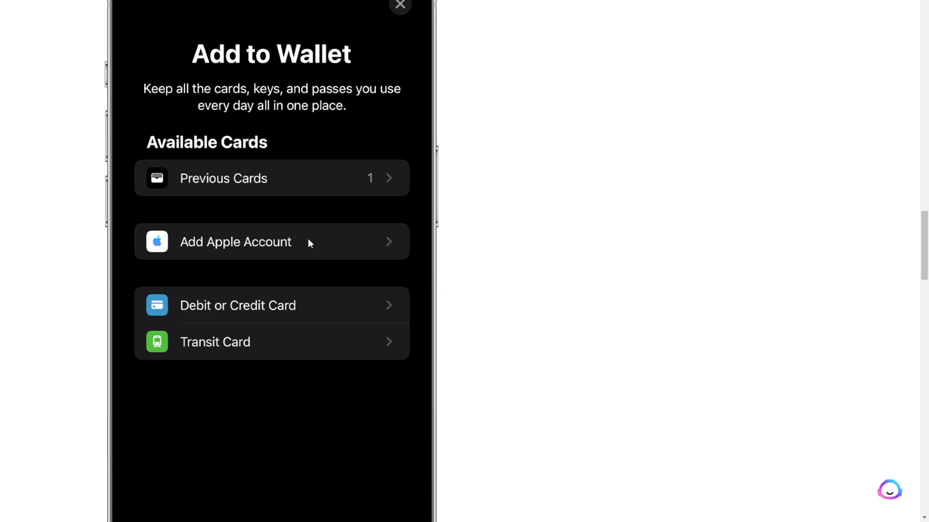
pyautogui.moveTo(310, 244)
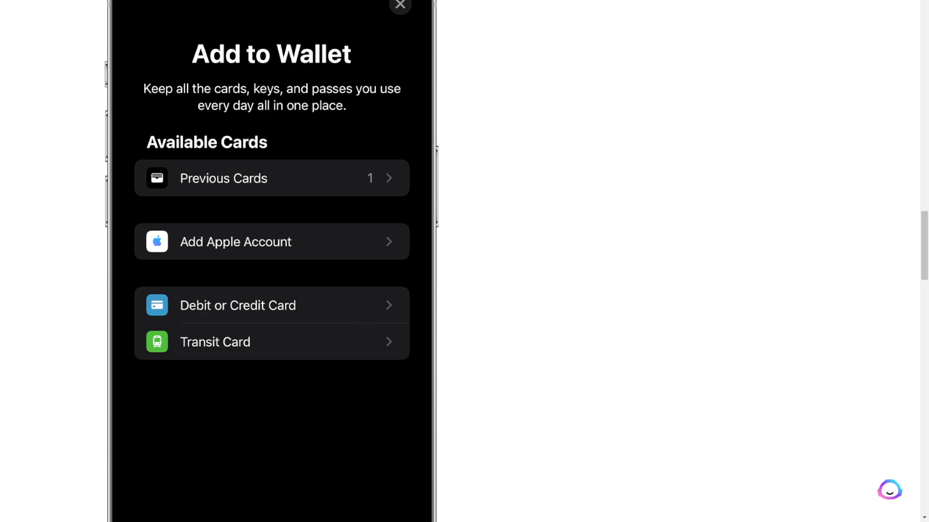
pyautogui.moveTo(419, 287)
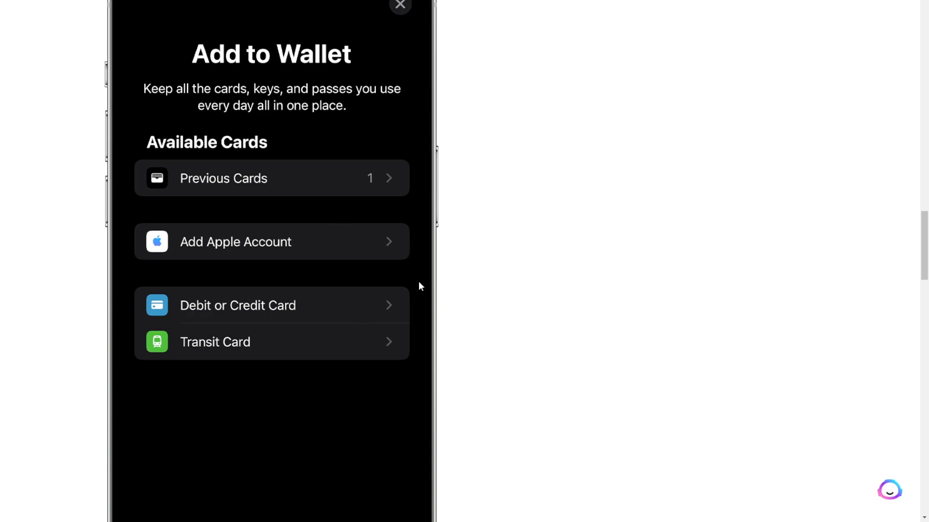